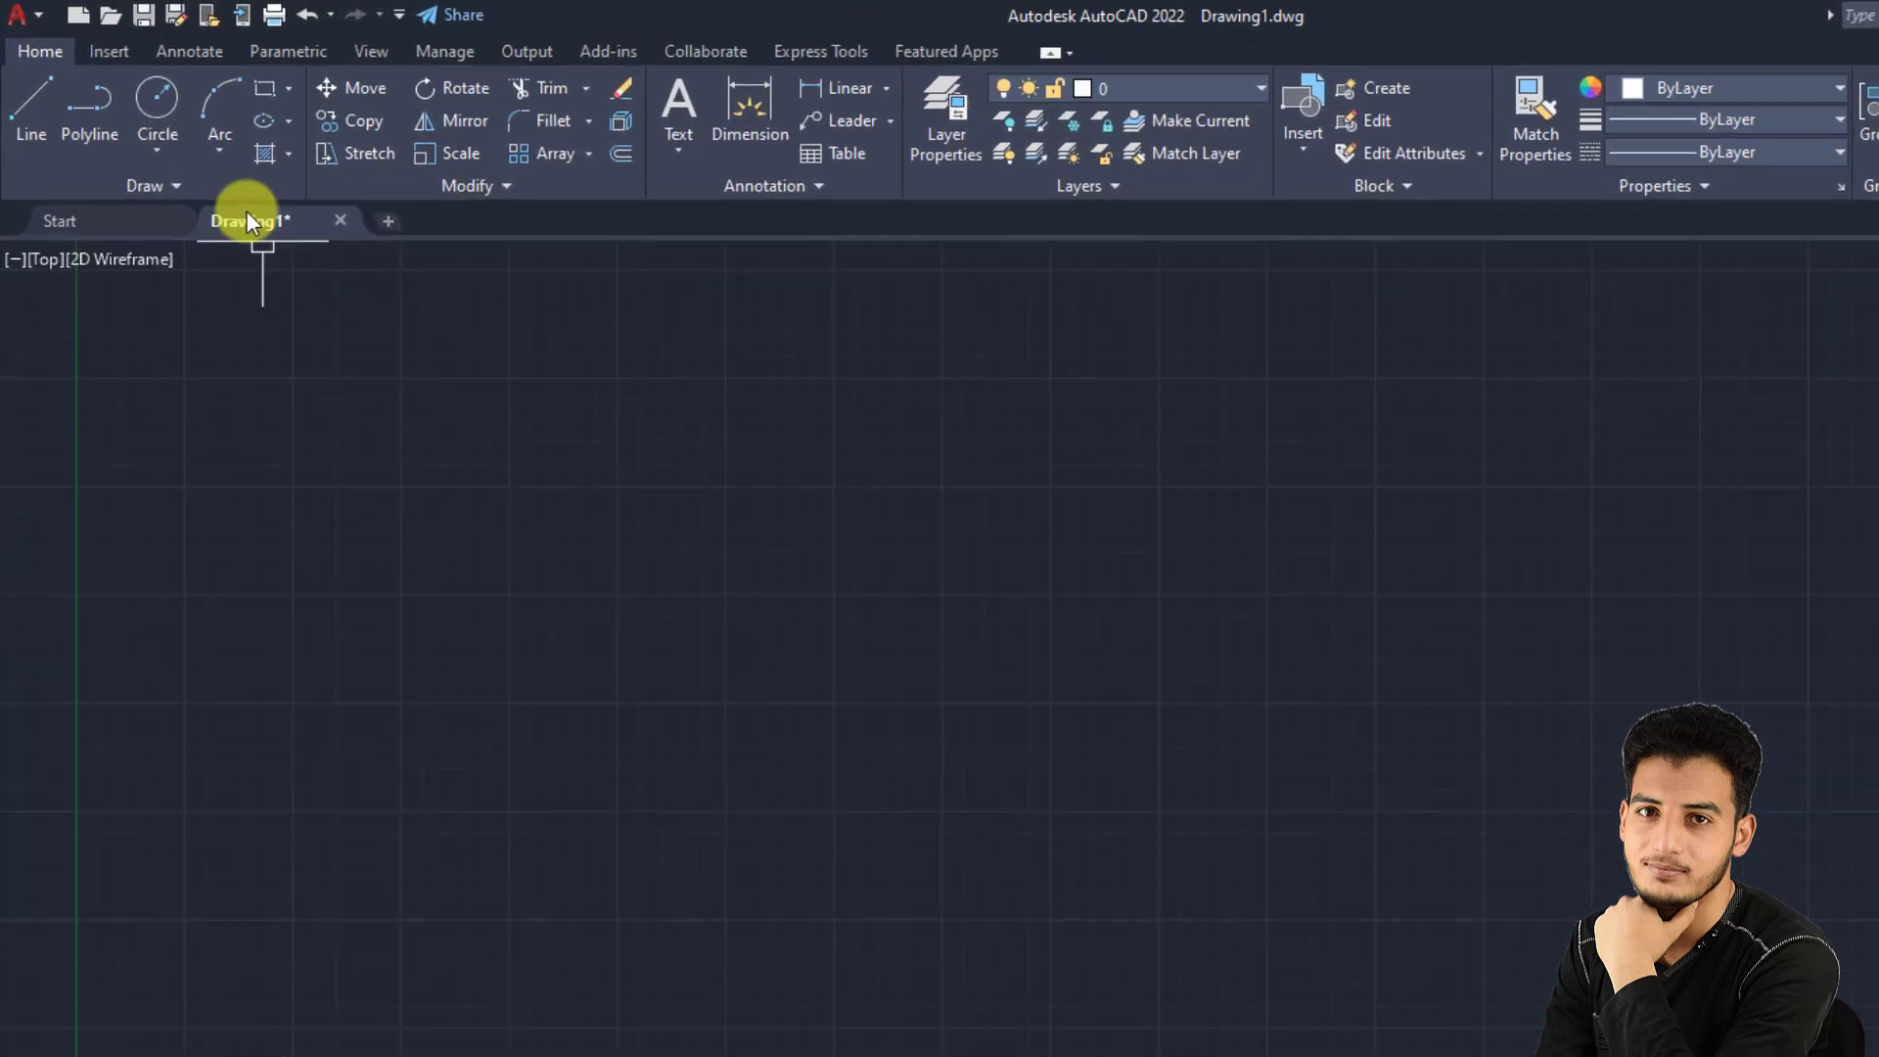
Step: Launch PDF Import from the Insert ribbon to bring a PDF page in as drawing objects
{"action": "left_click", "coordinate": [108, 51]}
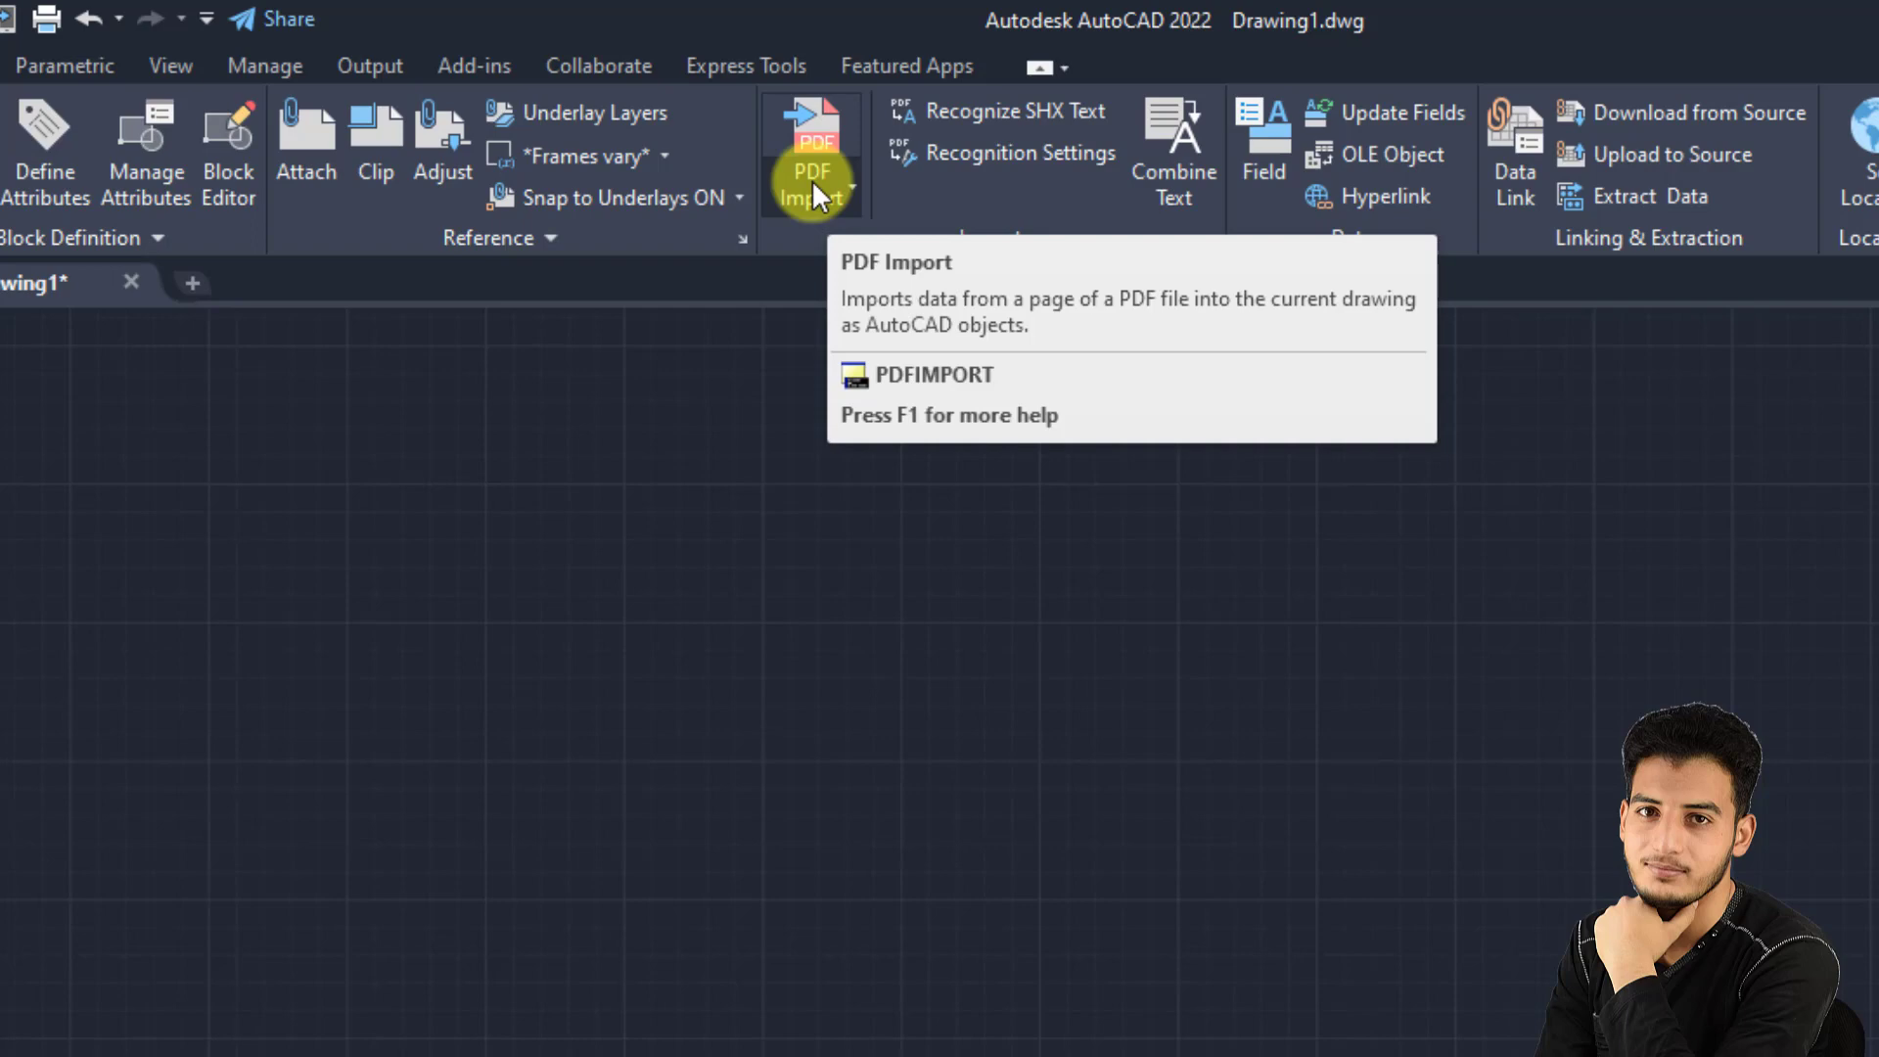
{"action": "left_click", "coordinate": [853, 197]}
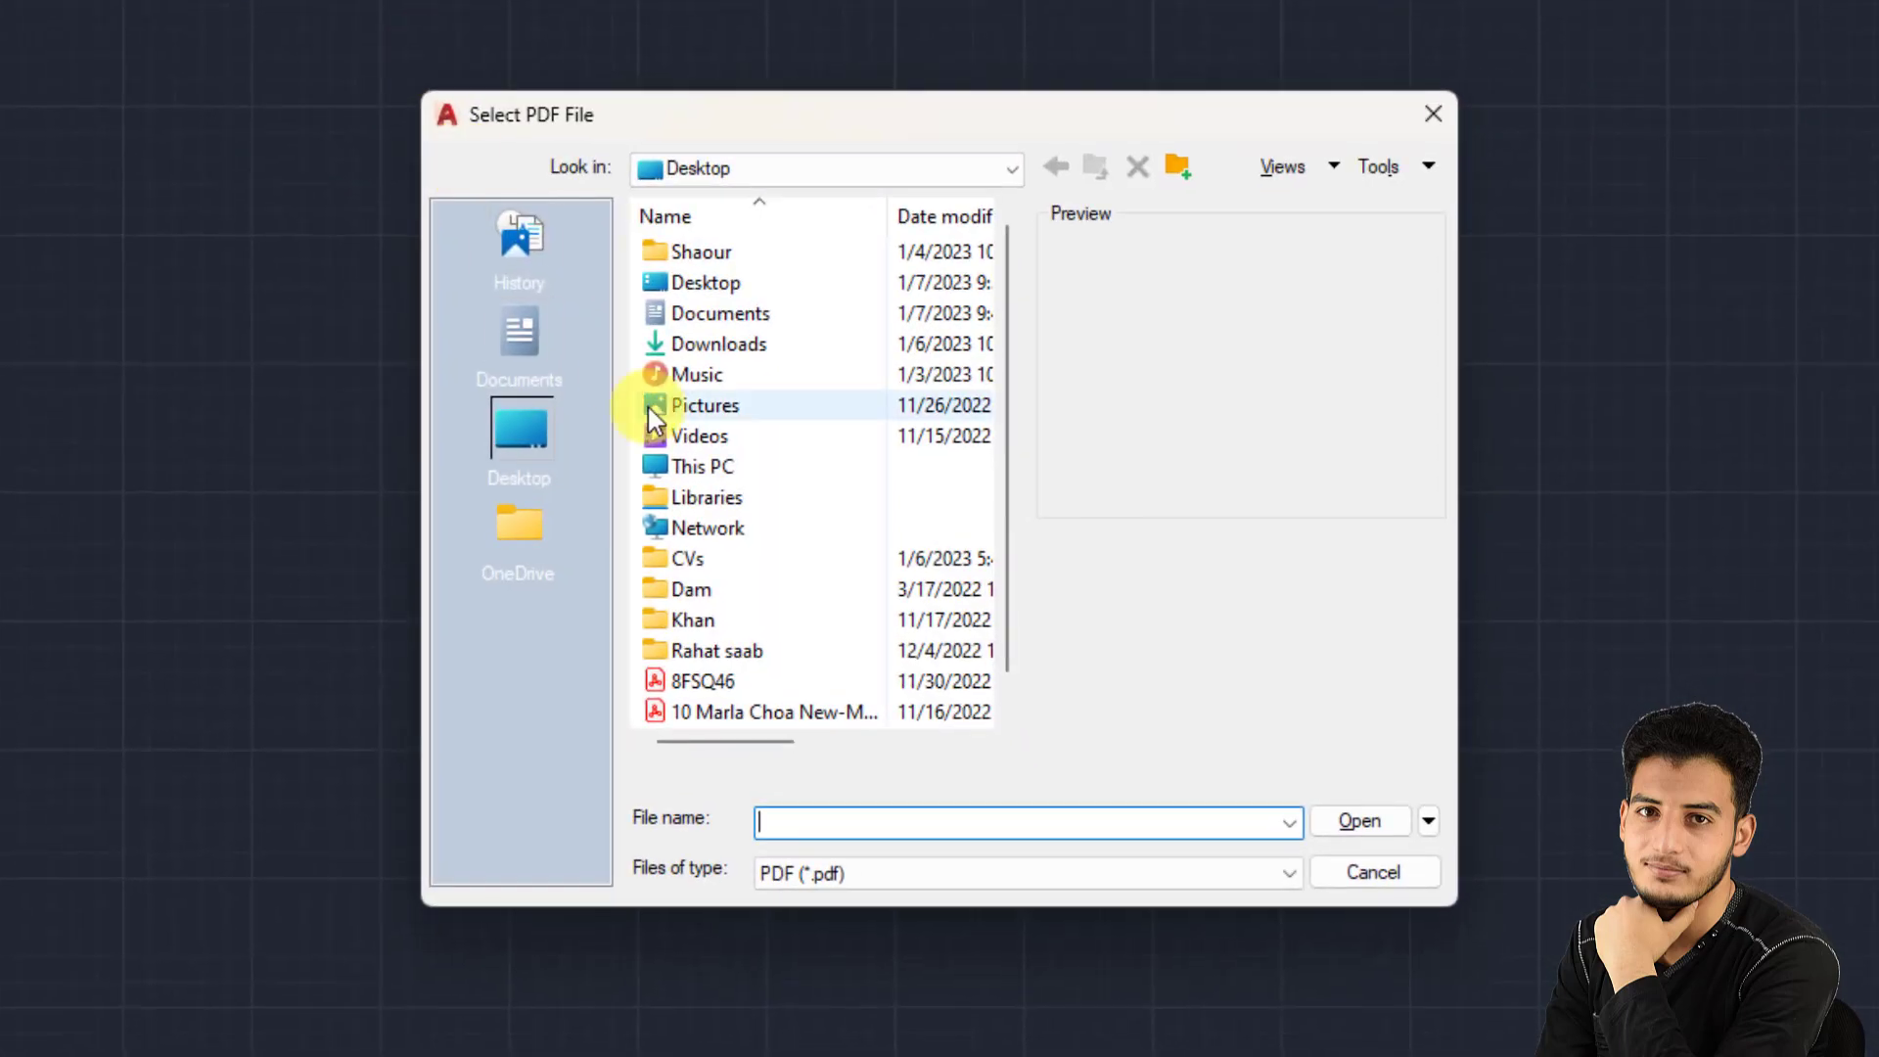
Step: Select the '10 Marla Choa New-Model' floor plan PDF and load its import options
{"action": "left_click", "coordinate": [775, 681]}
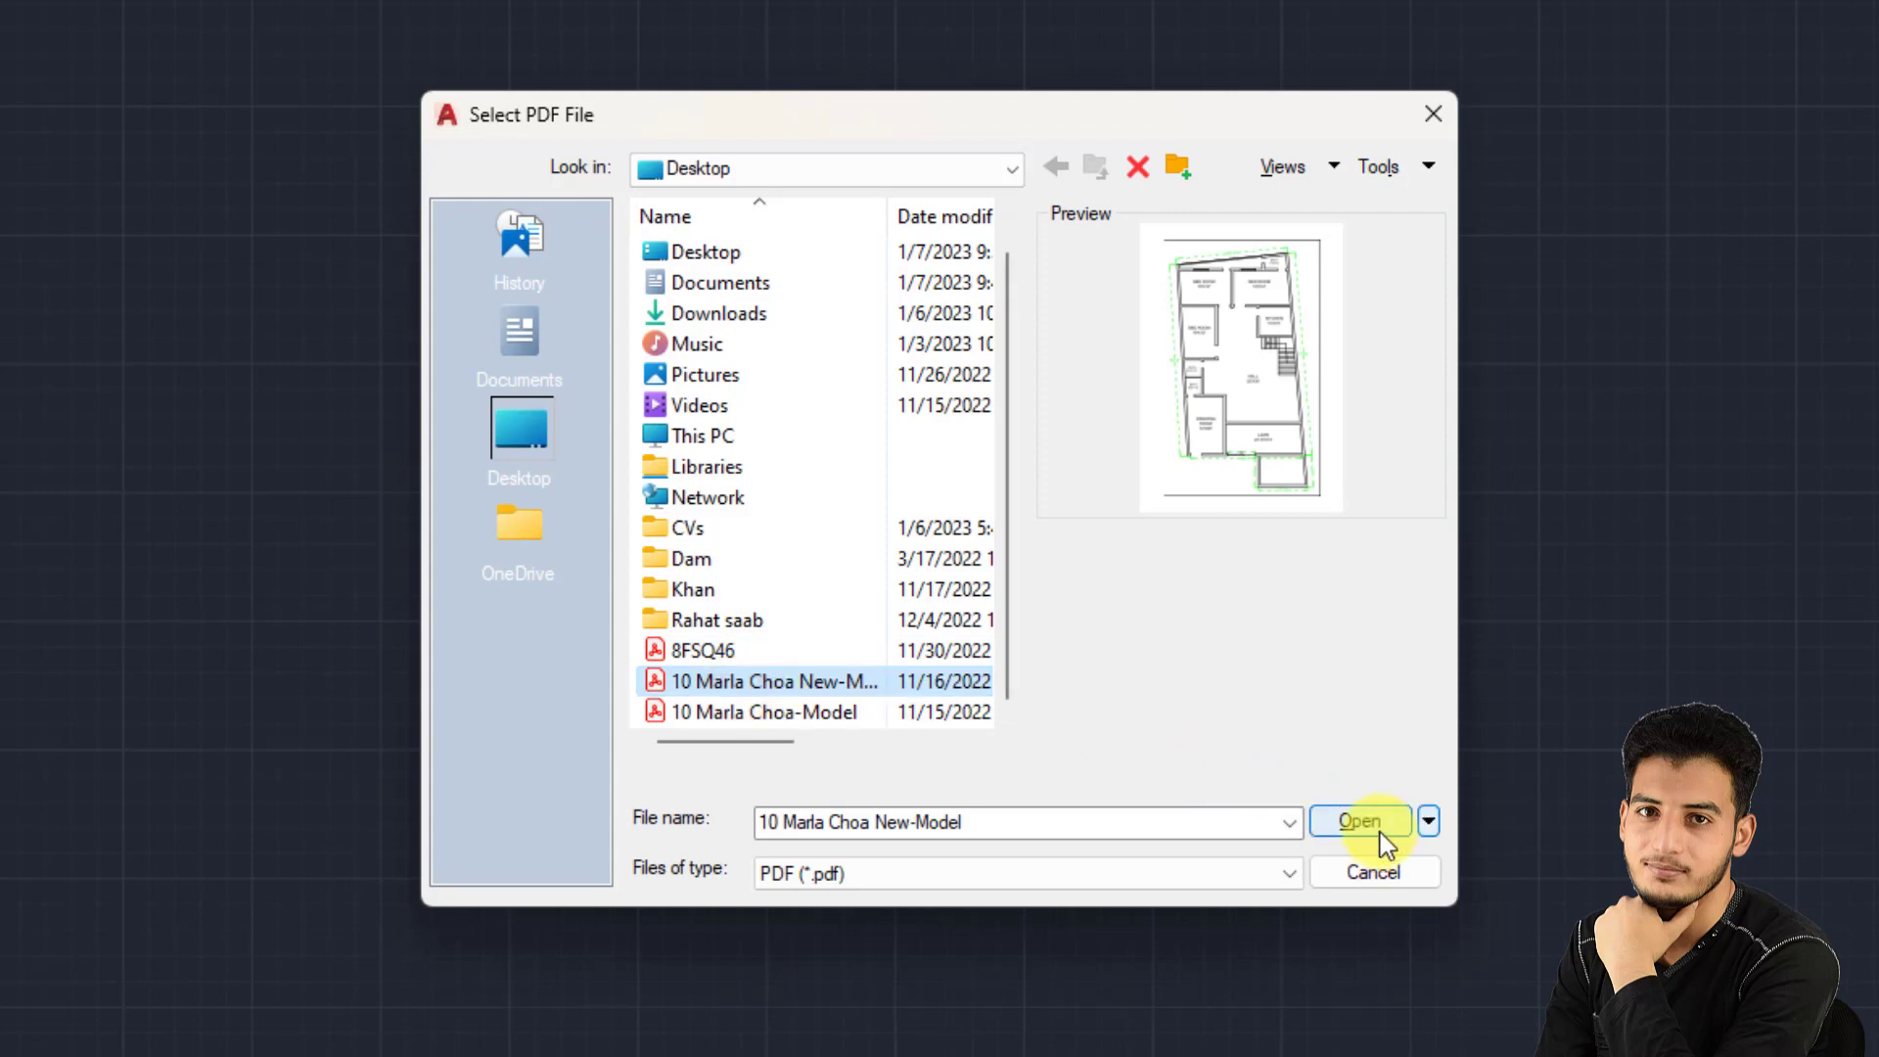
{"action": "left_click", "coordinate": [1358, 820]}
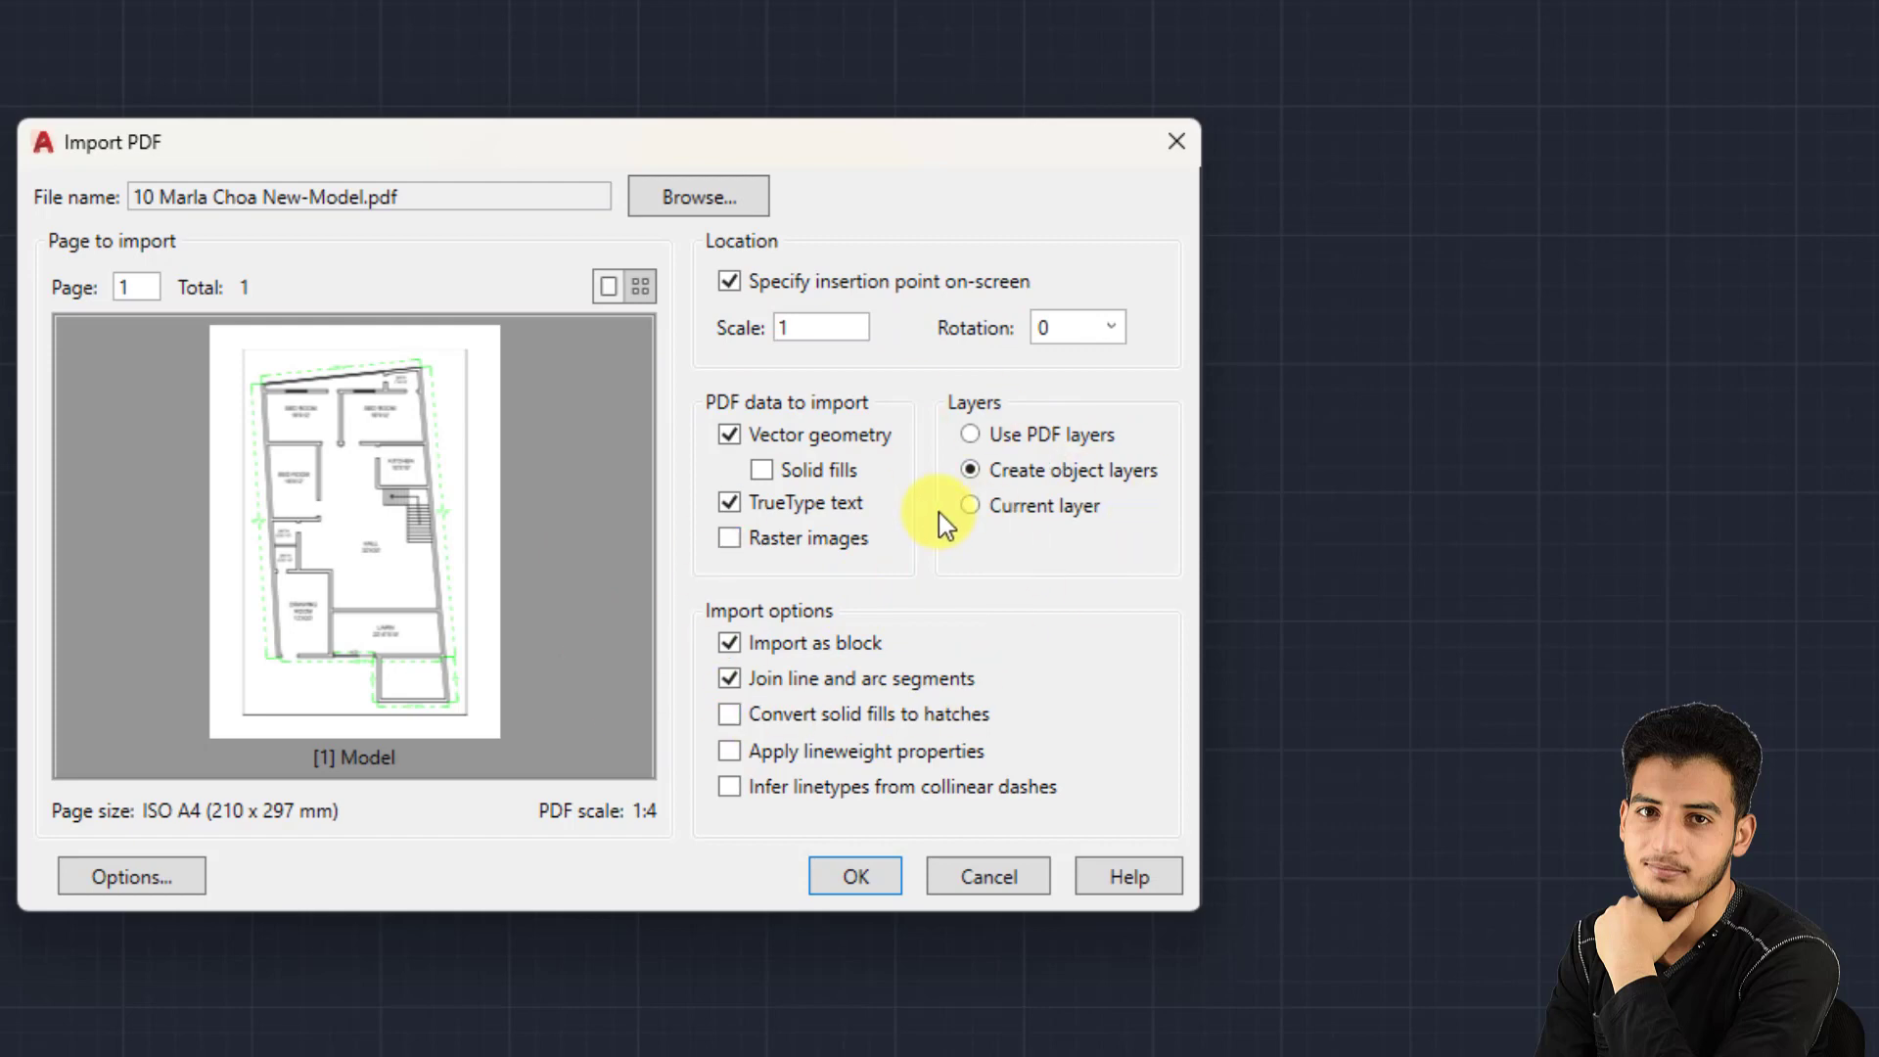
{"action": "mouse_move", "coordinate": [783, 653]}
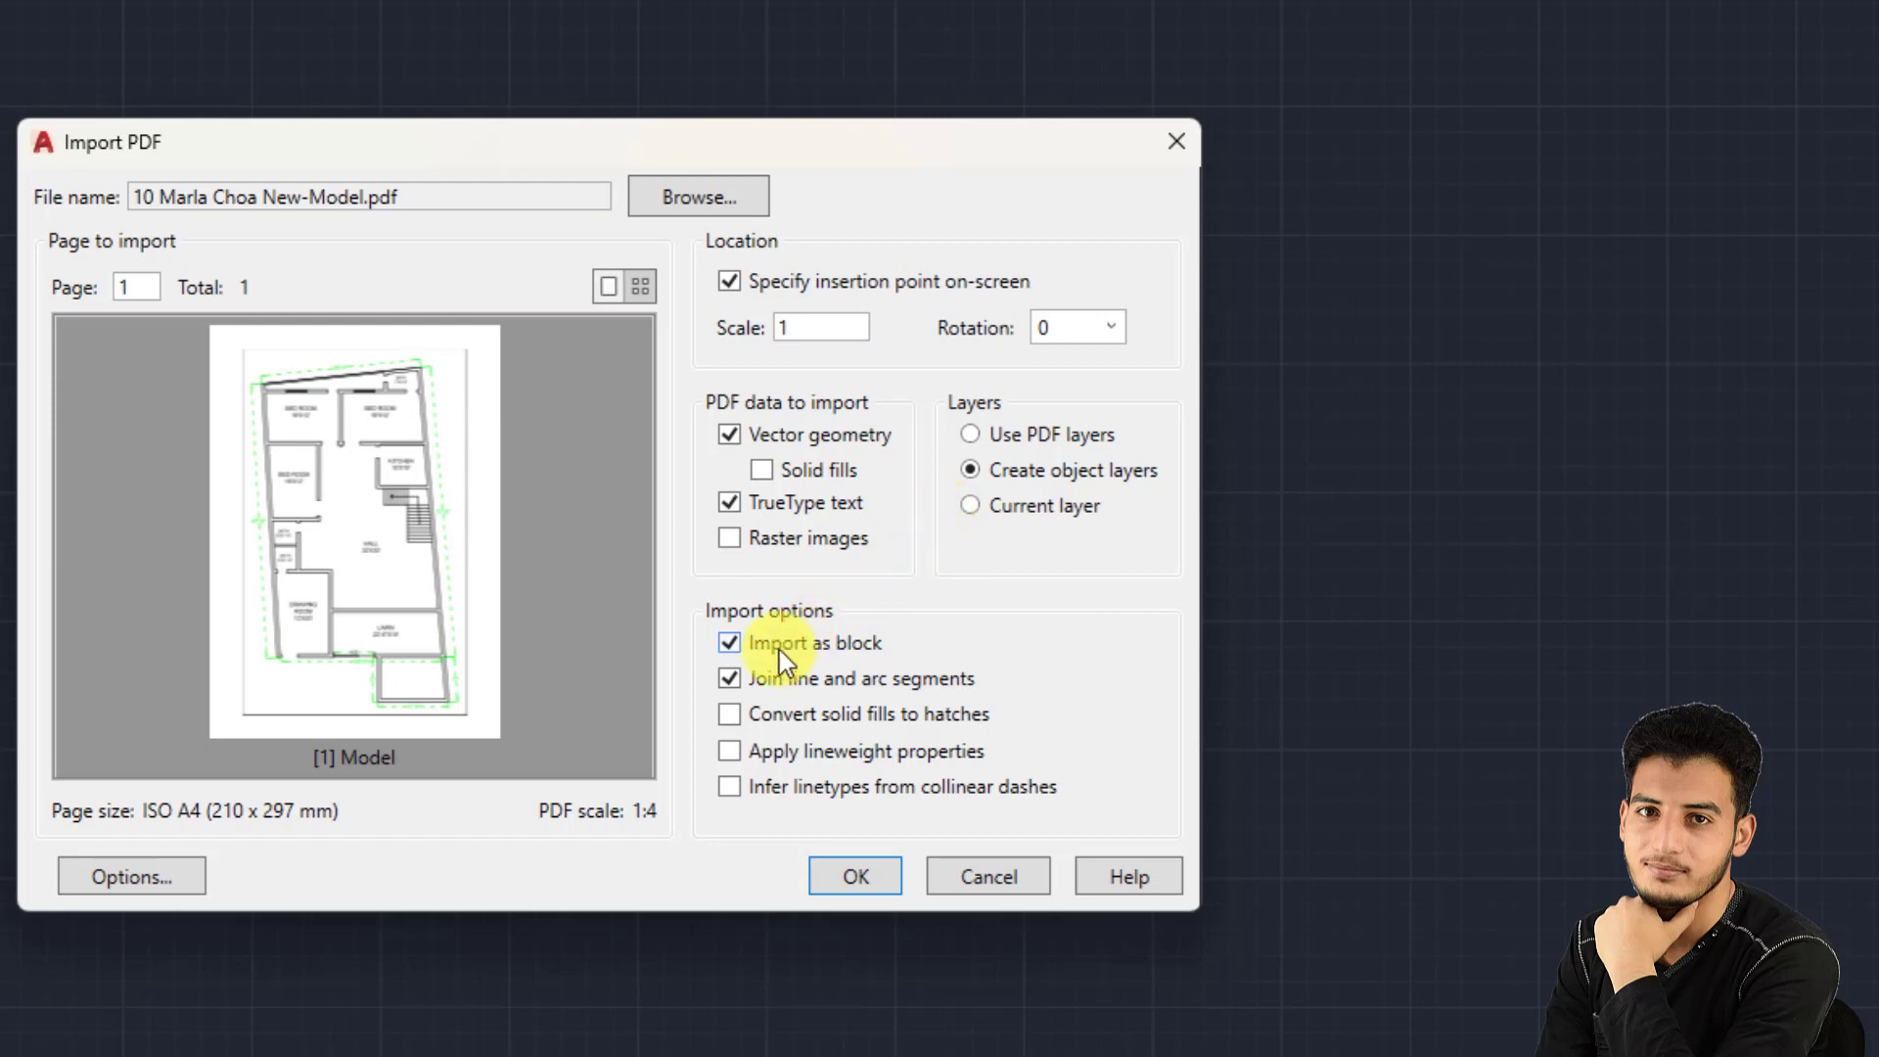
{"action": "mouse_move", "coordinate": [790, 642]}
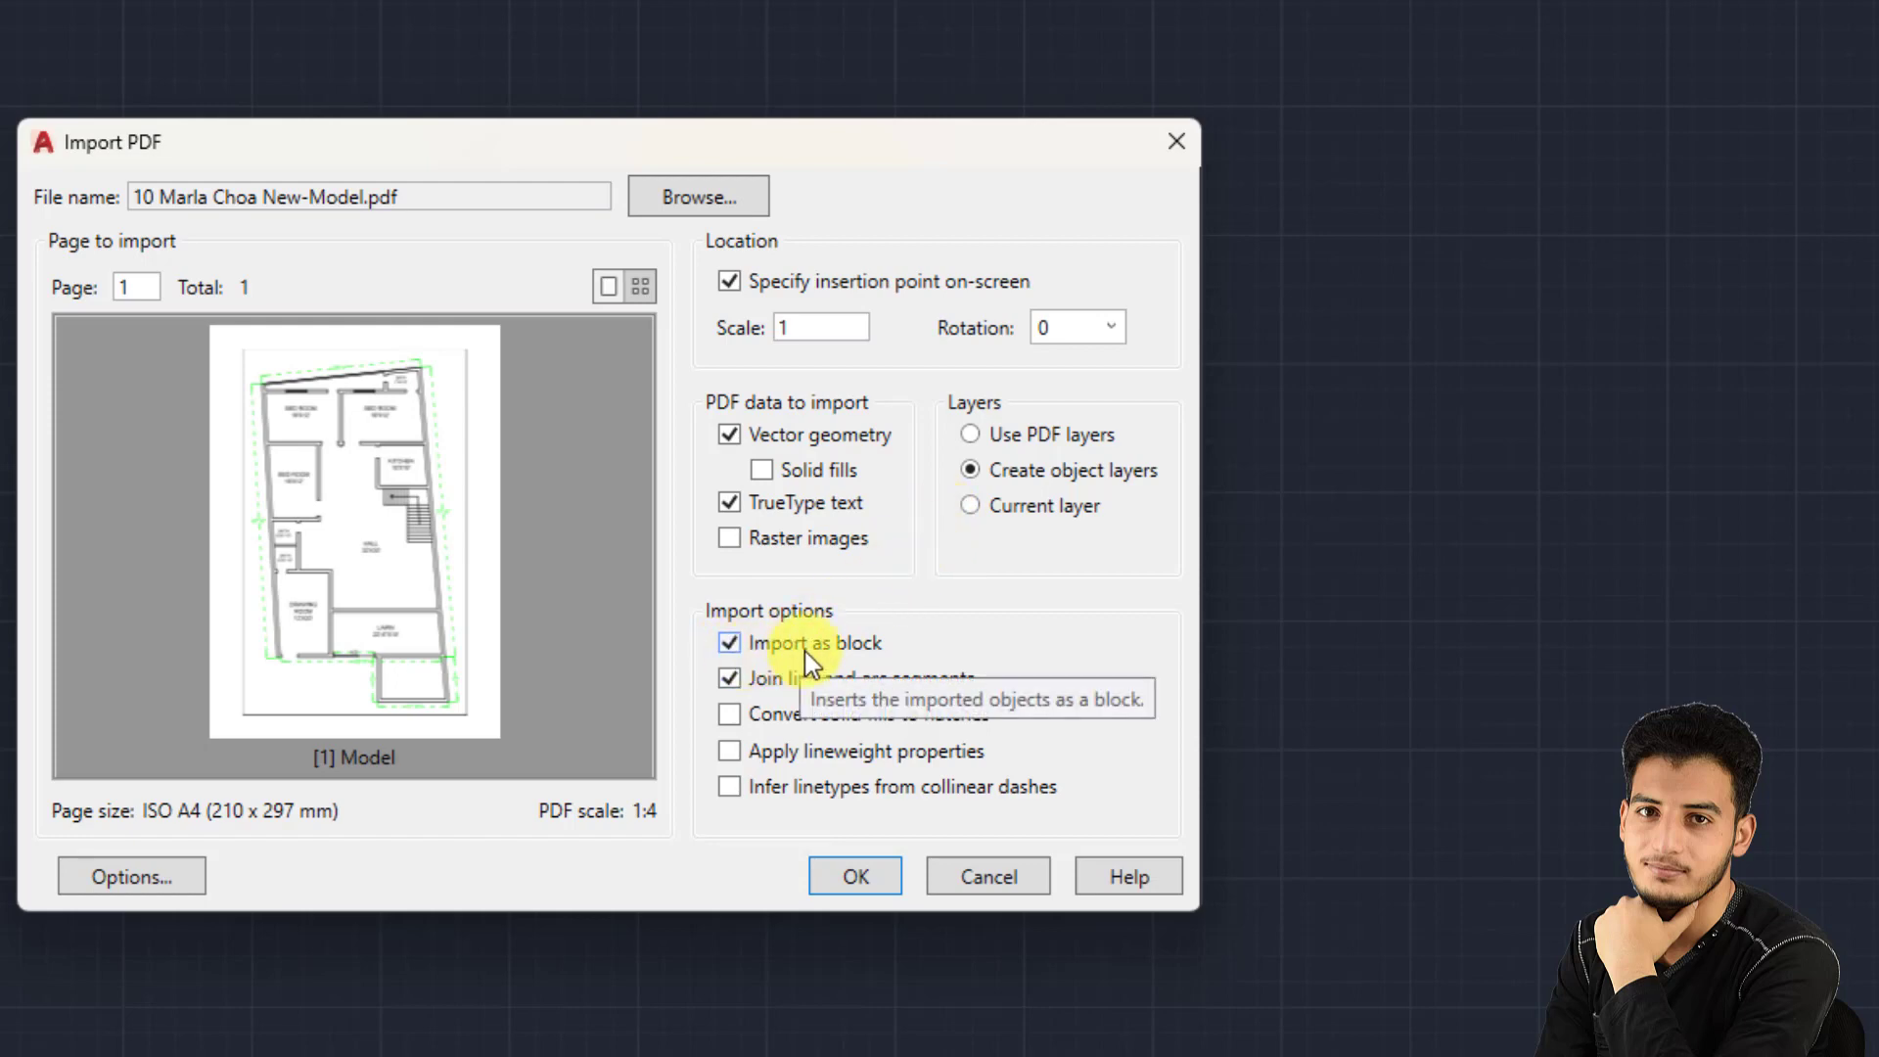
Step: Import the plan as separate objects with 'Import as block' unchecked, and confirm
{"action": "left_click", "coordinate": [728, 642]}
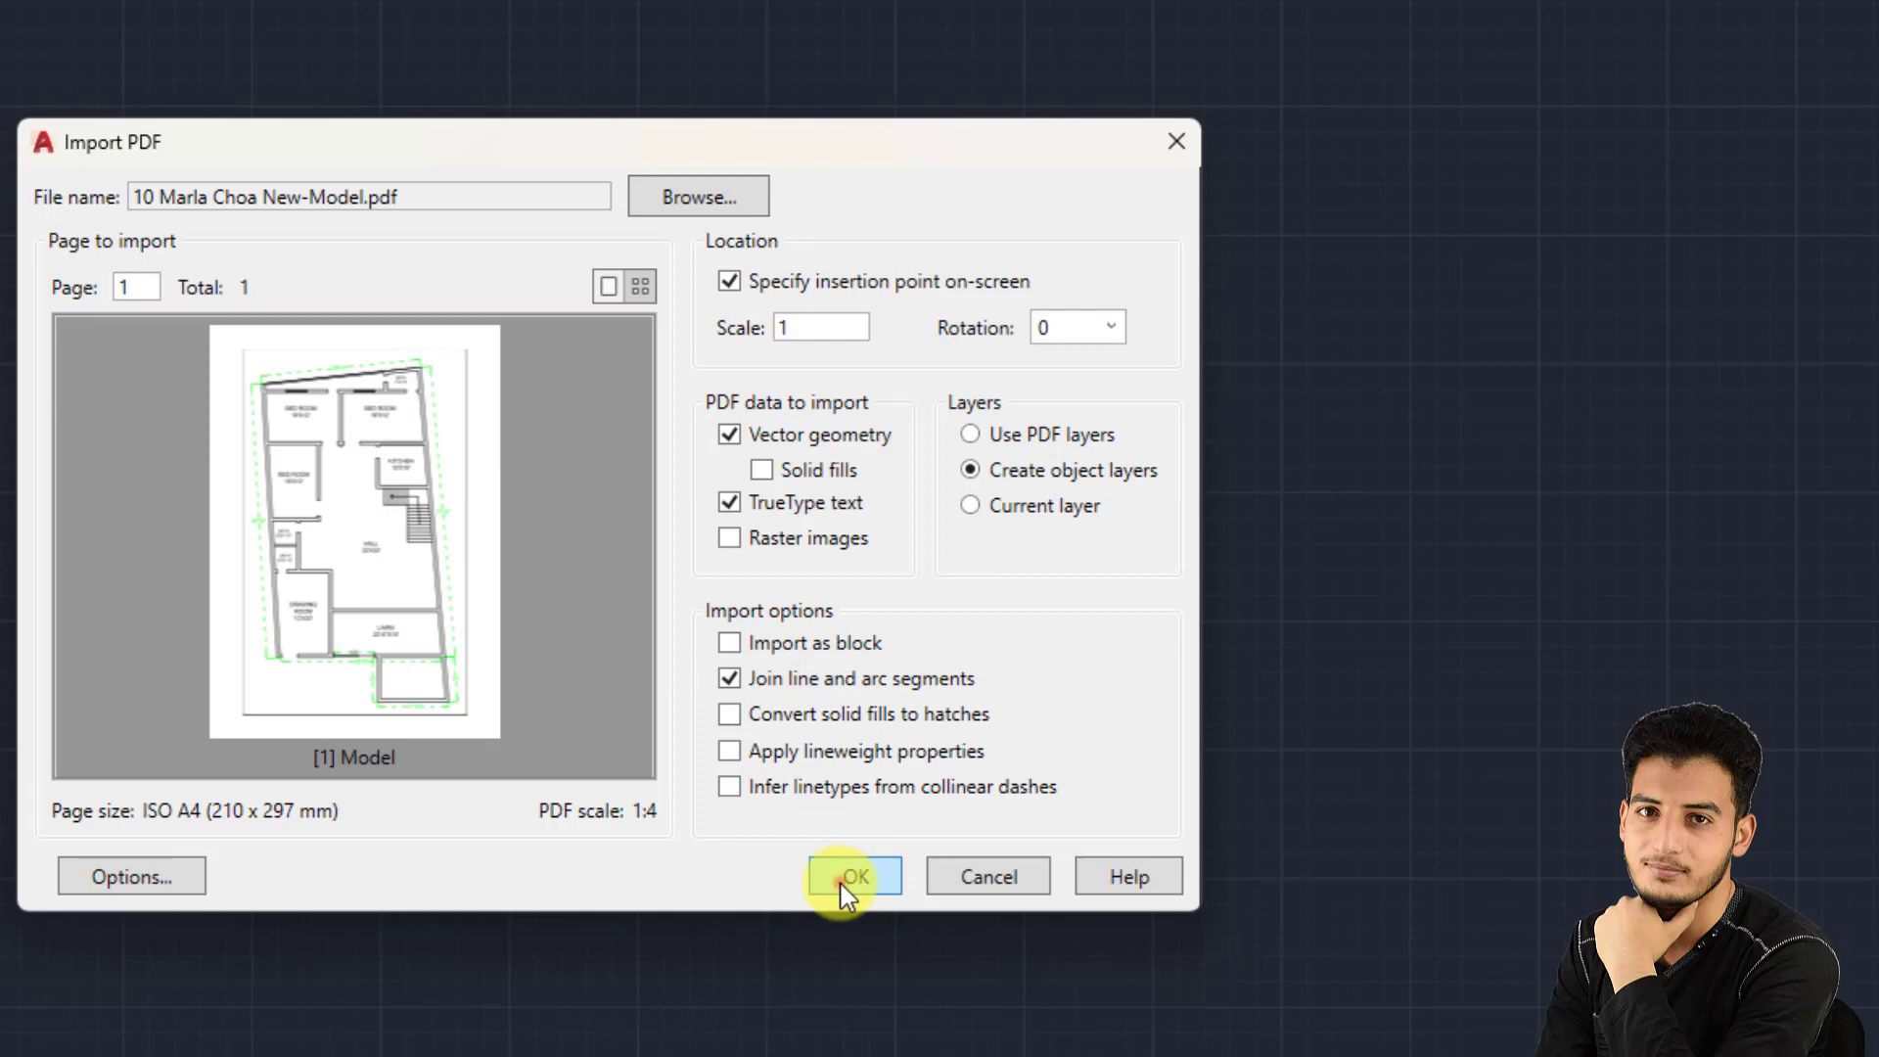
{"action": "left_click", "coordinate": [853, 877]}
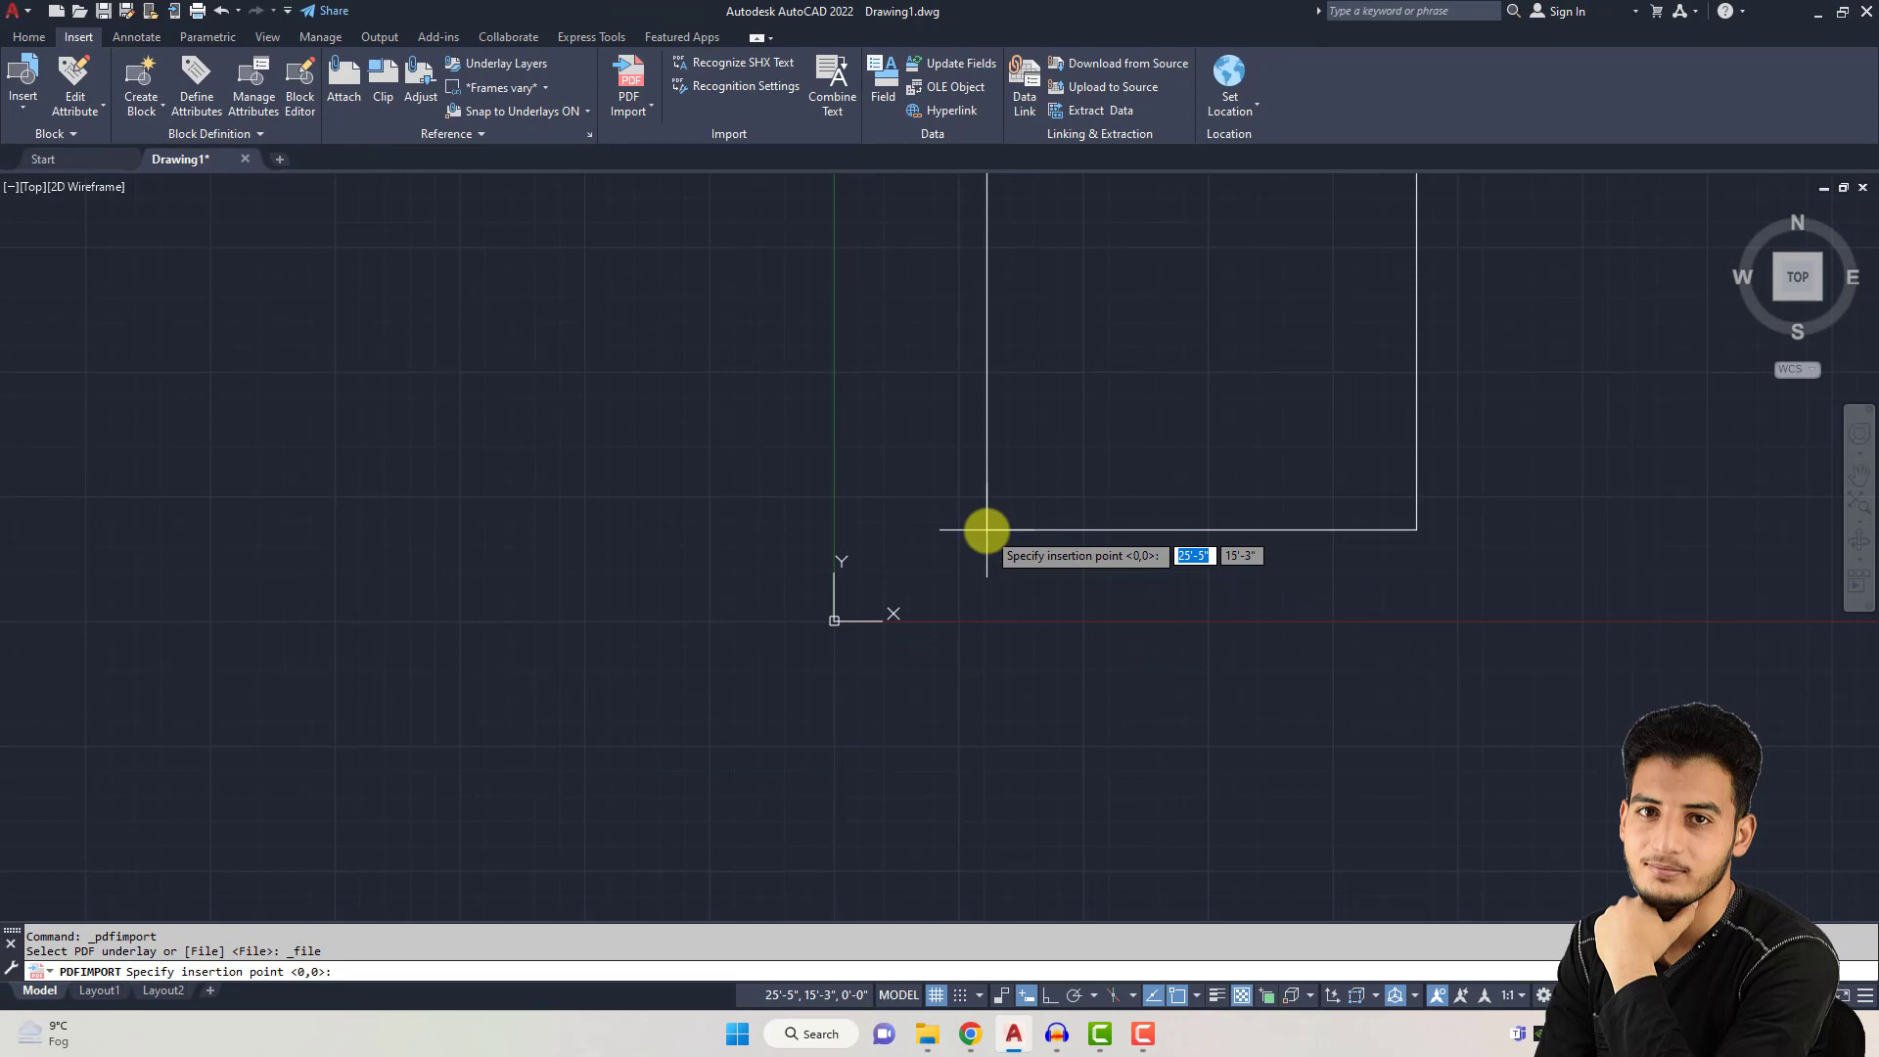
Step: Place the imported floor plan at an insertion point in the drawing area
{"action": "left_click", "coordinate": [984, 530]}
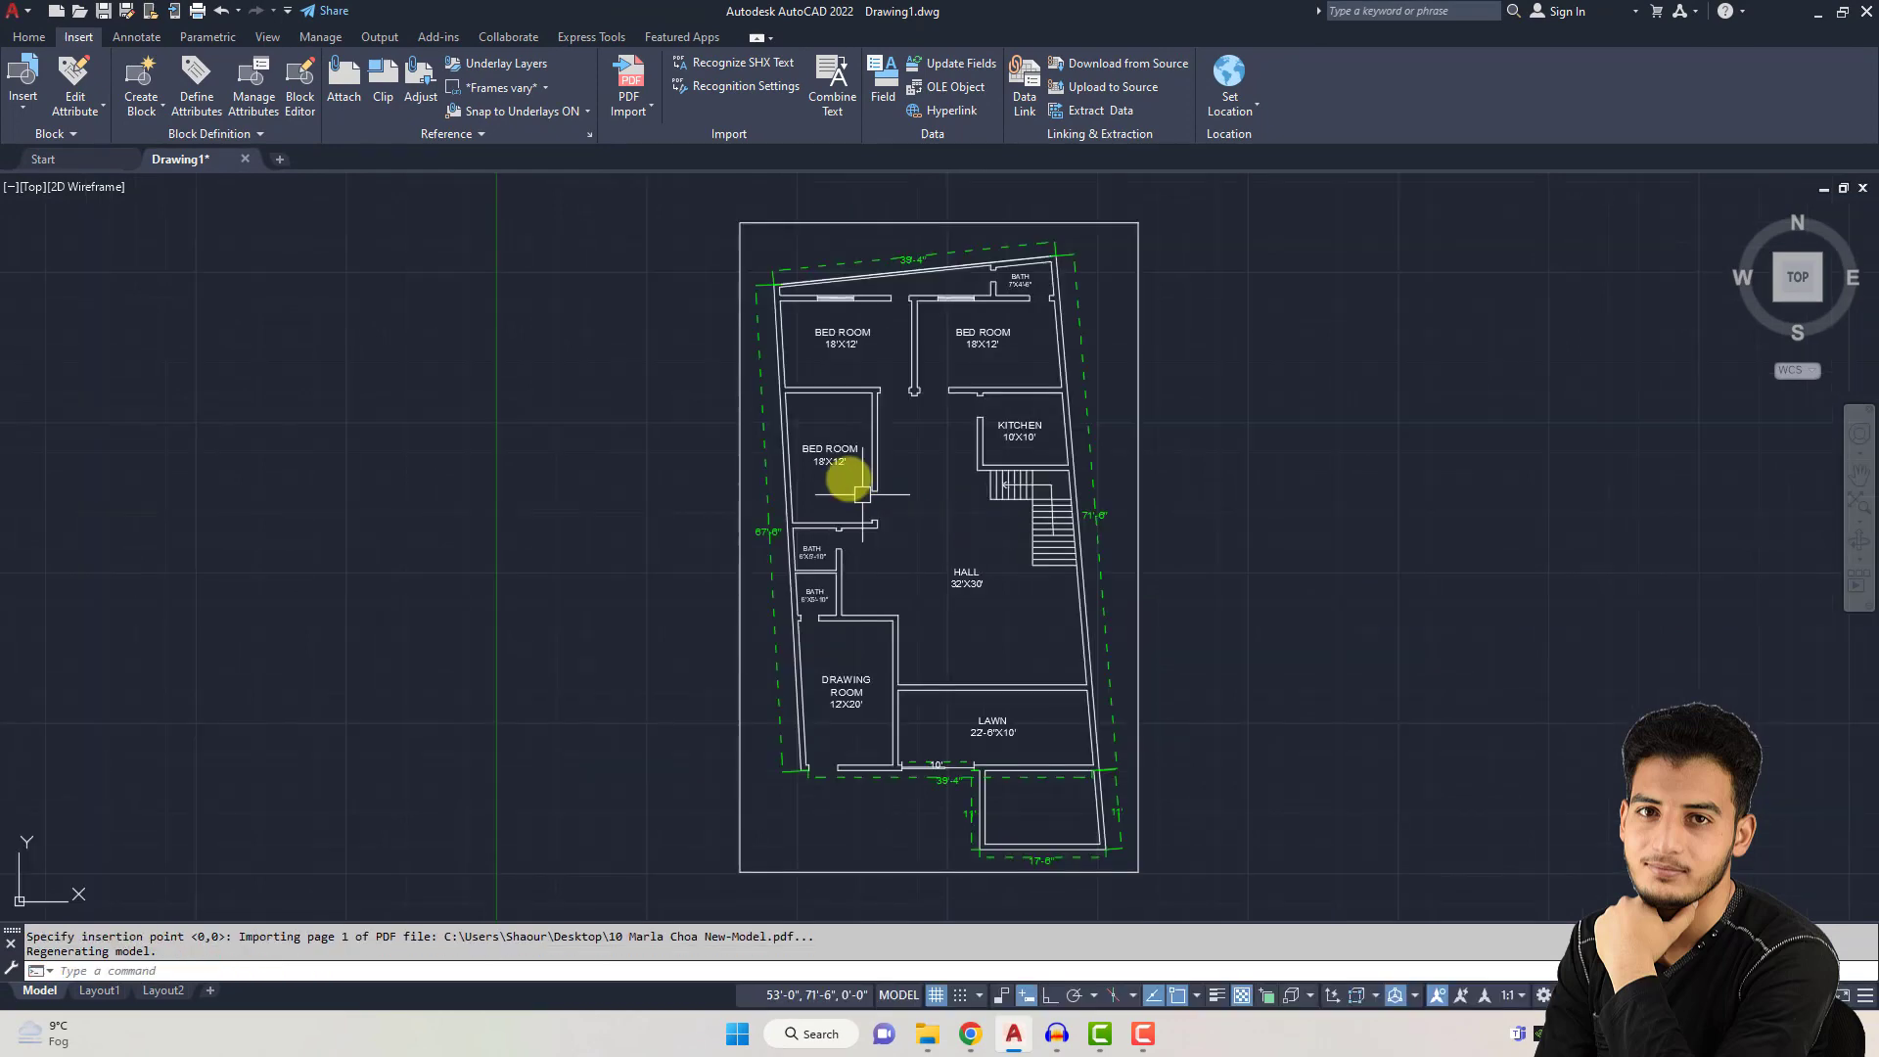
{"action": "mouse_move", "coordinate": [942, 517]}
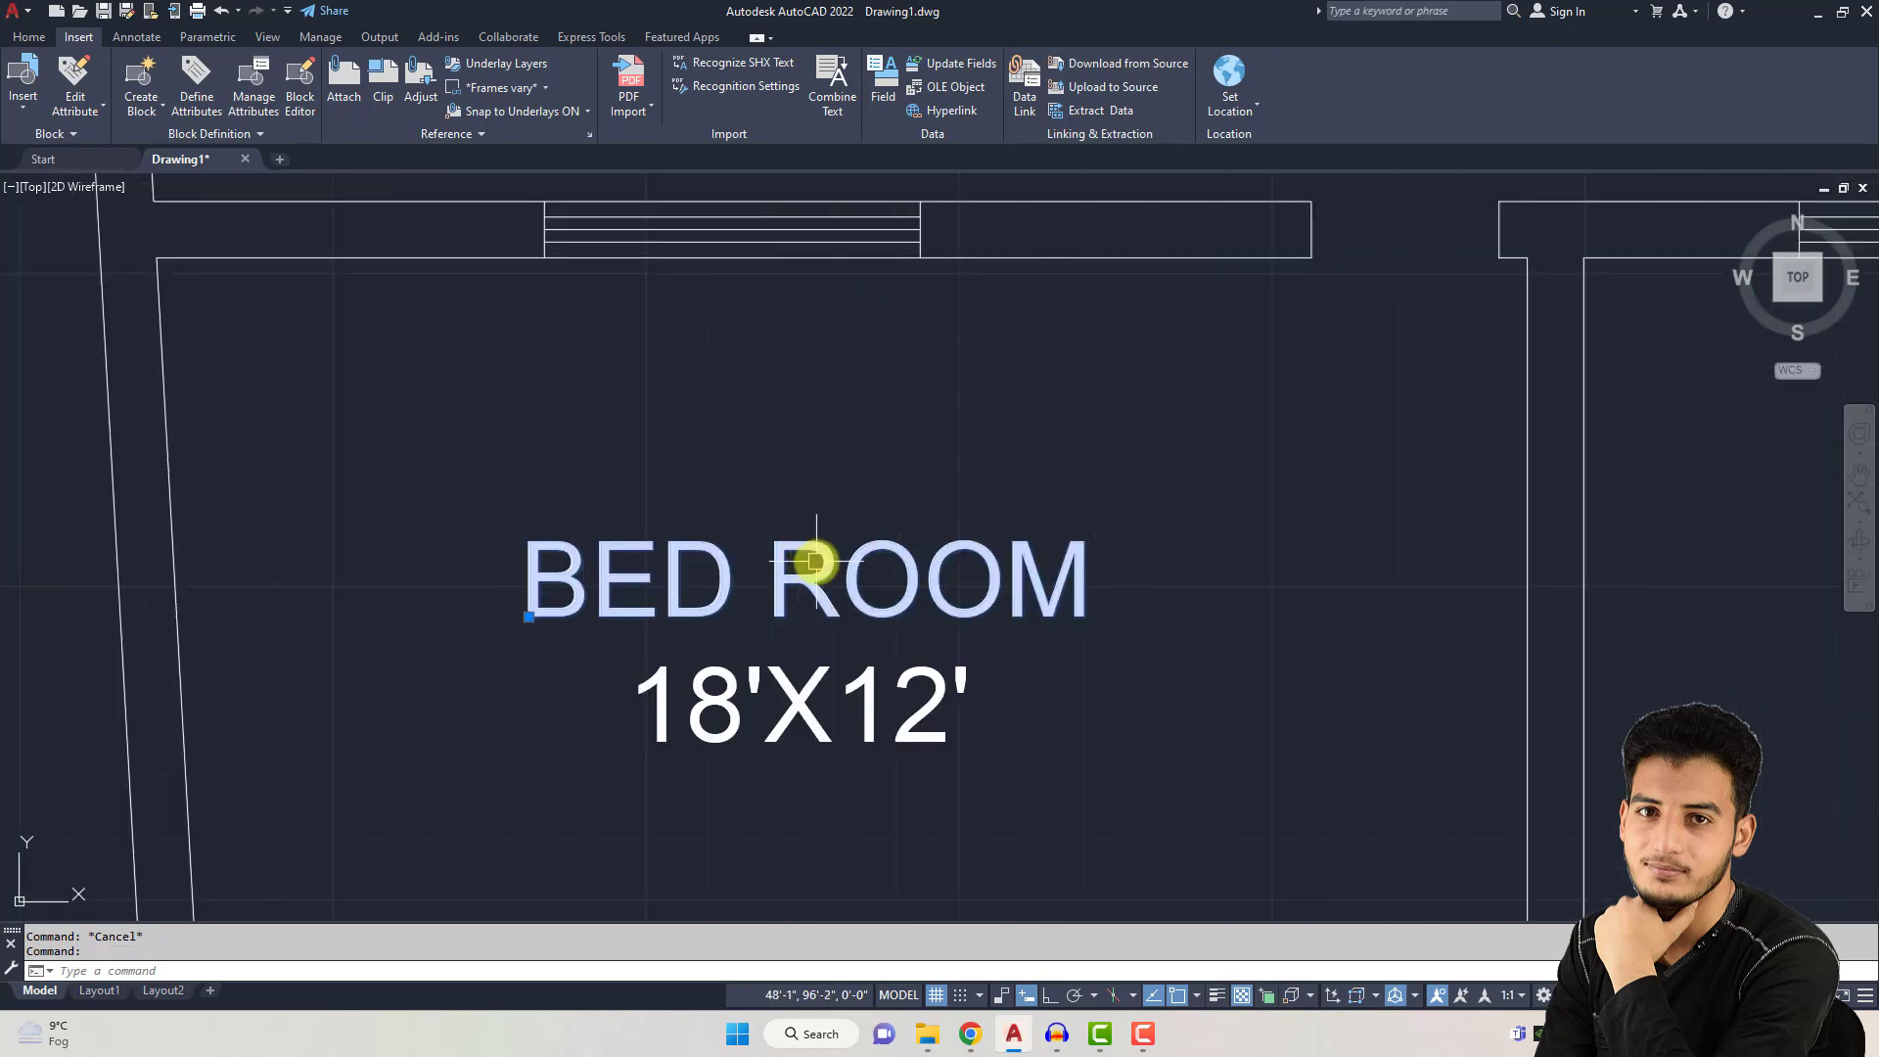
Step: Edit the upper-left BED ROOM MText so the label reads 'Rest ROOM'
{"action": "double_click", "coordinate": [803, 580]}
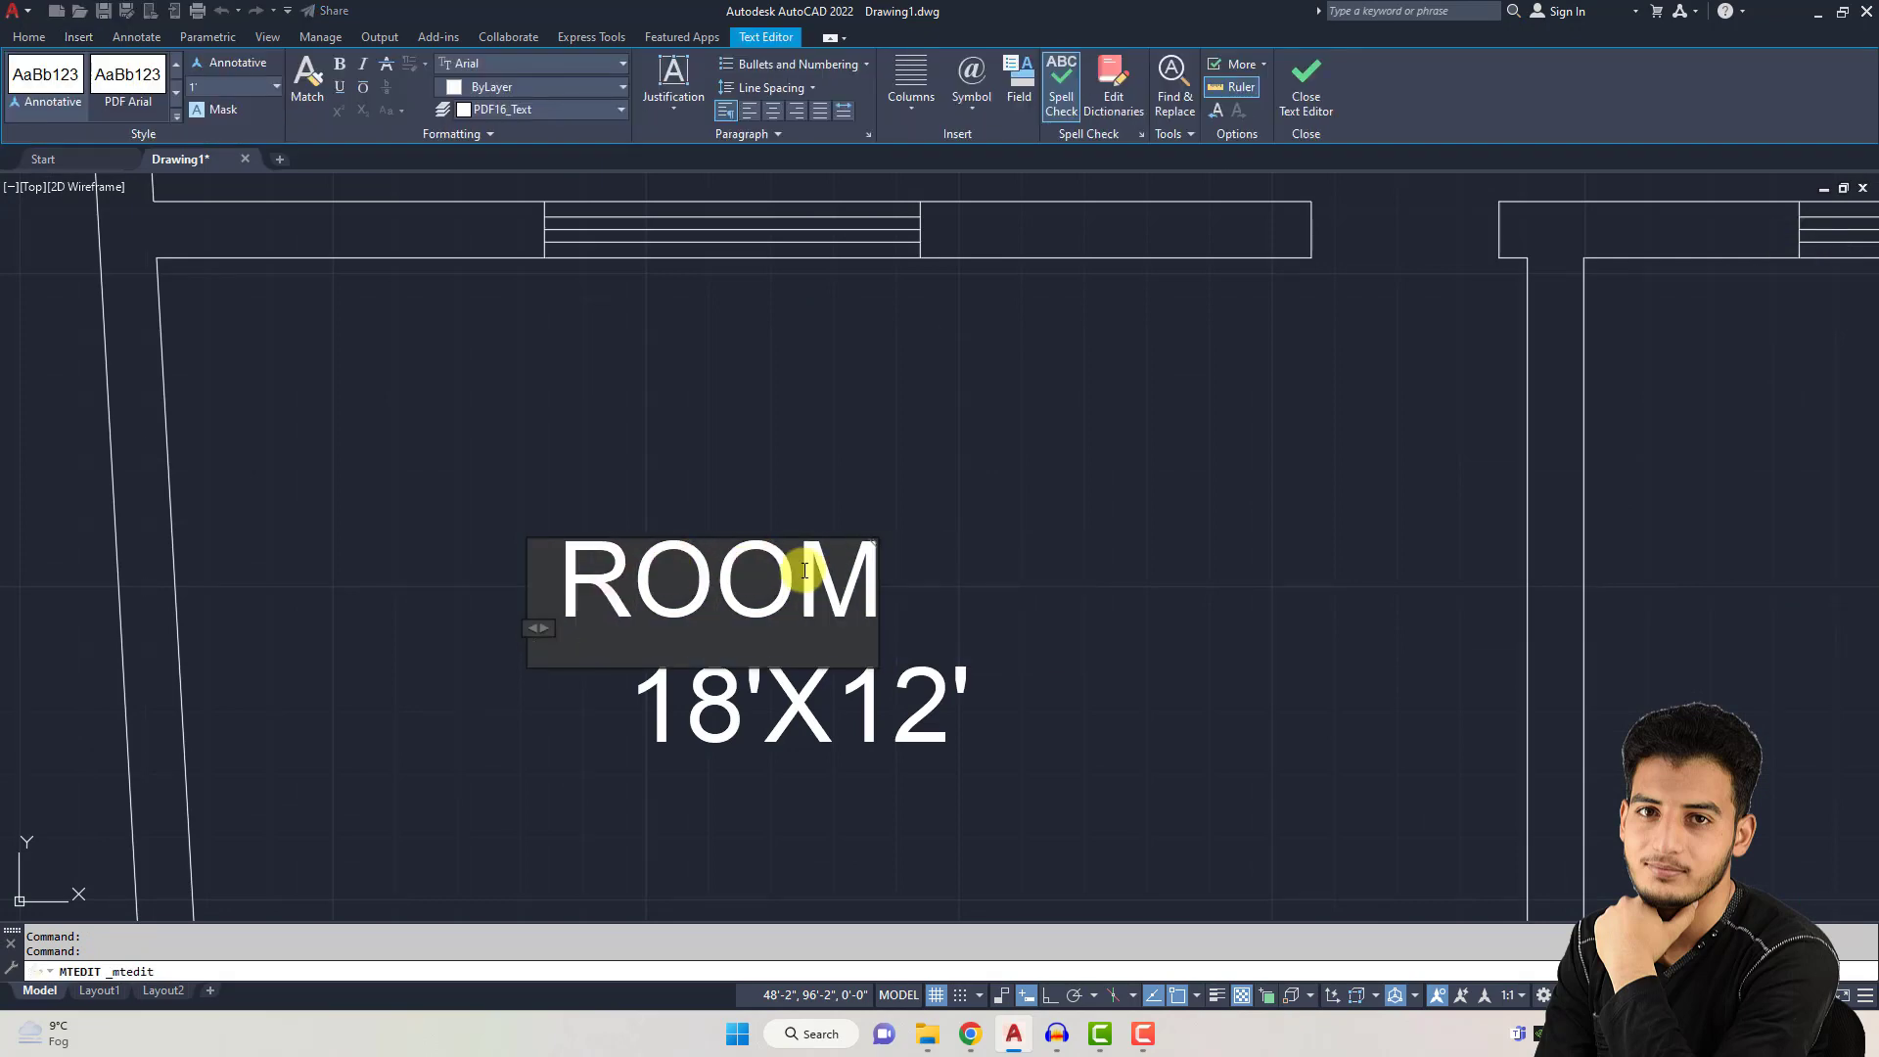
{"action": "type", "text": "Rest"}
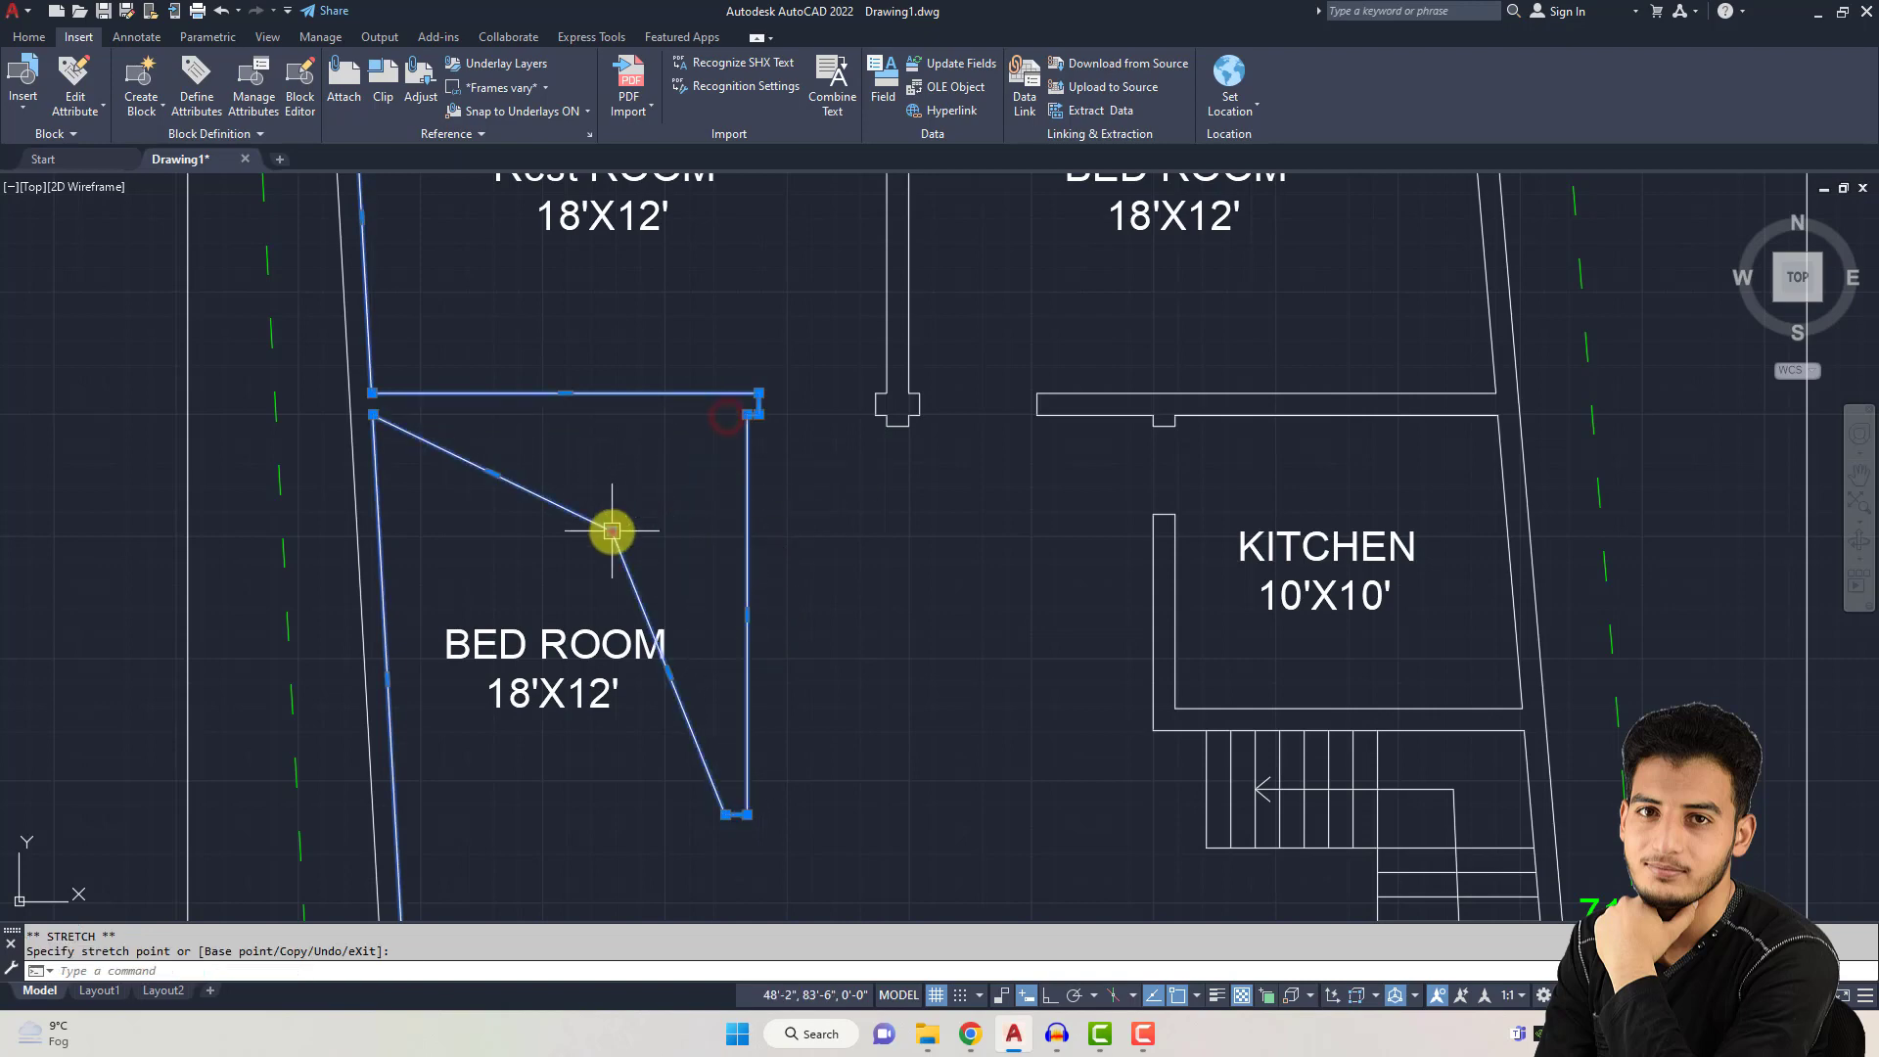
Step: Grip-stretch the lower BED ROOM wall corner, then start DIMALIGNED with its alias
{"action": "left_click_drag", "start_coordinate": [611, 531], "coordinate": [914, 546]}
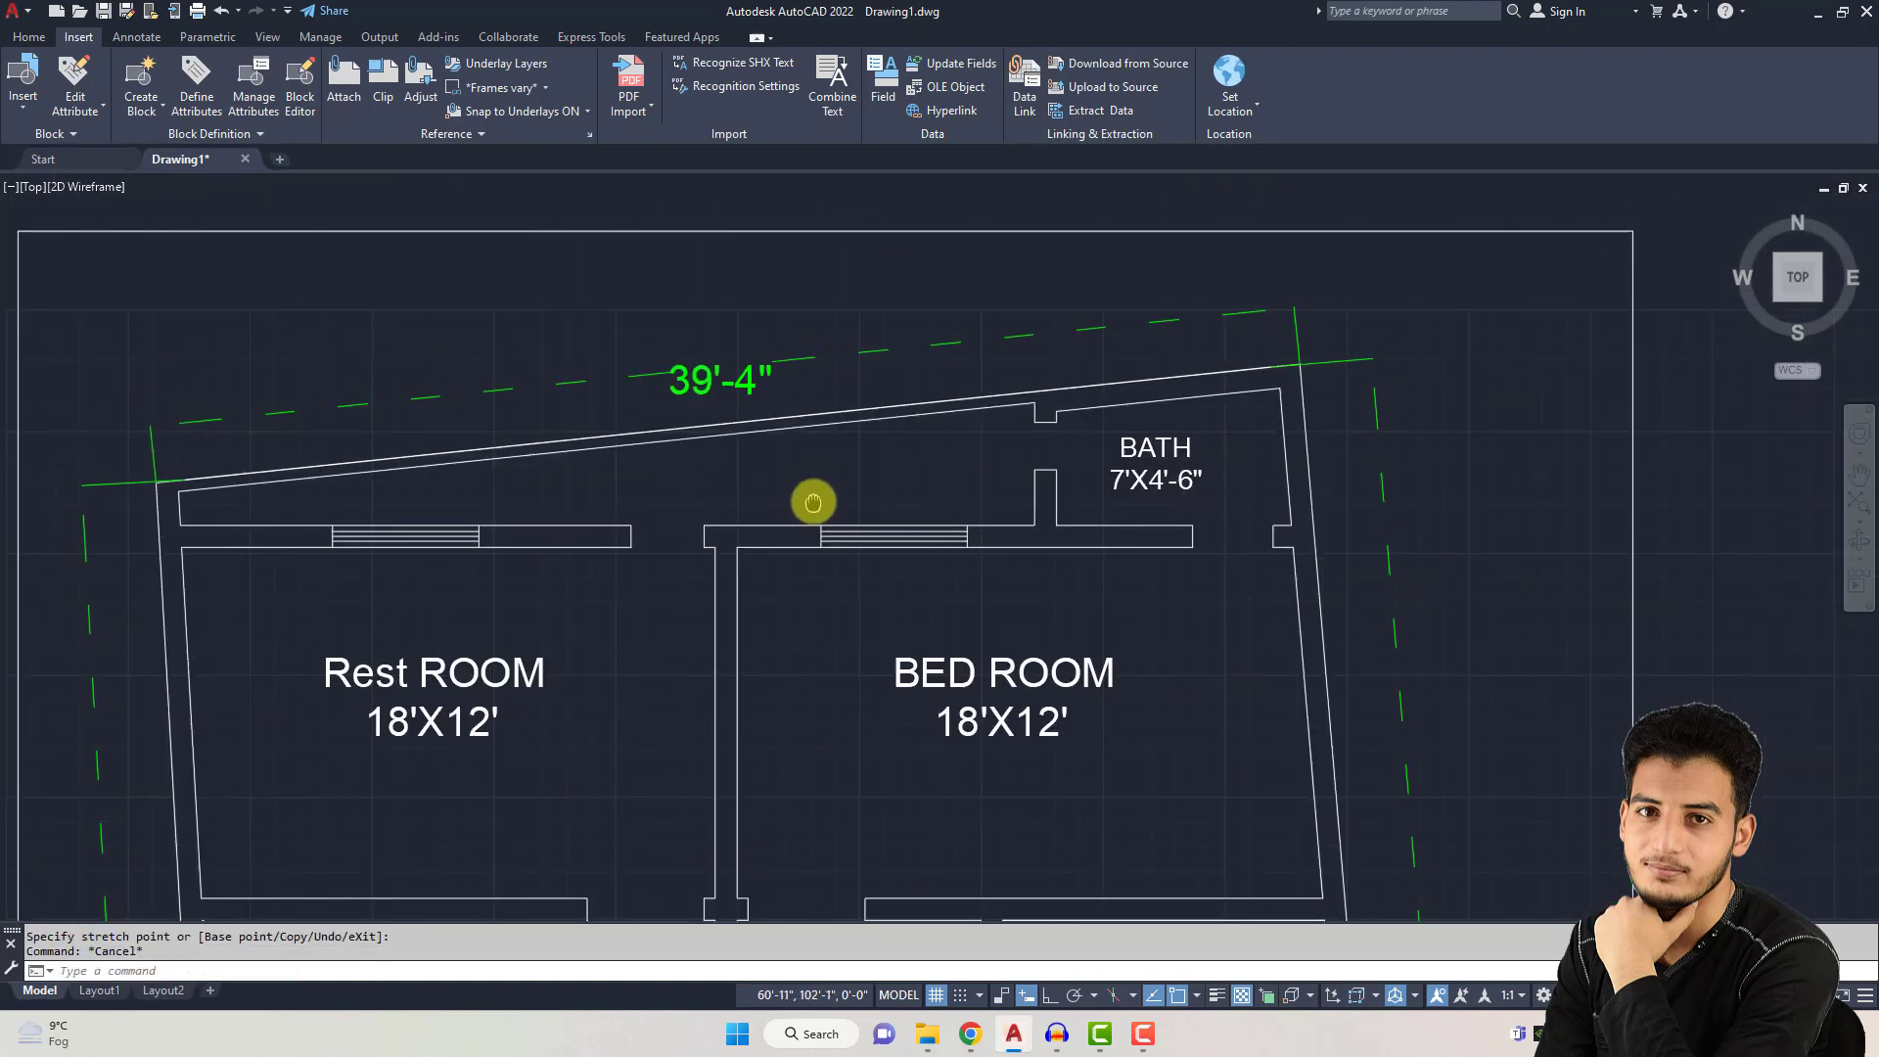
{"action": "type", "text": "da"}
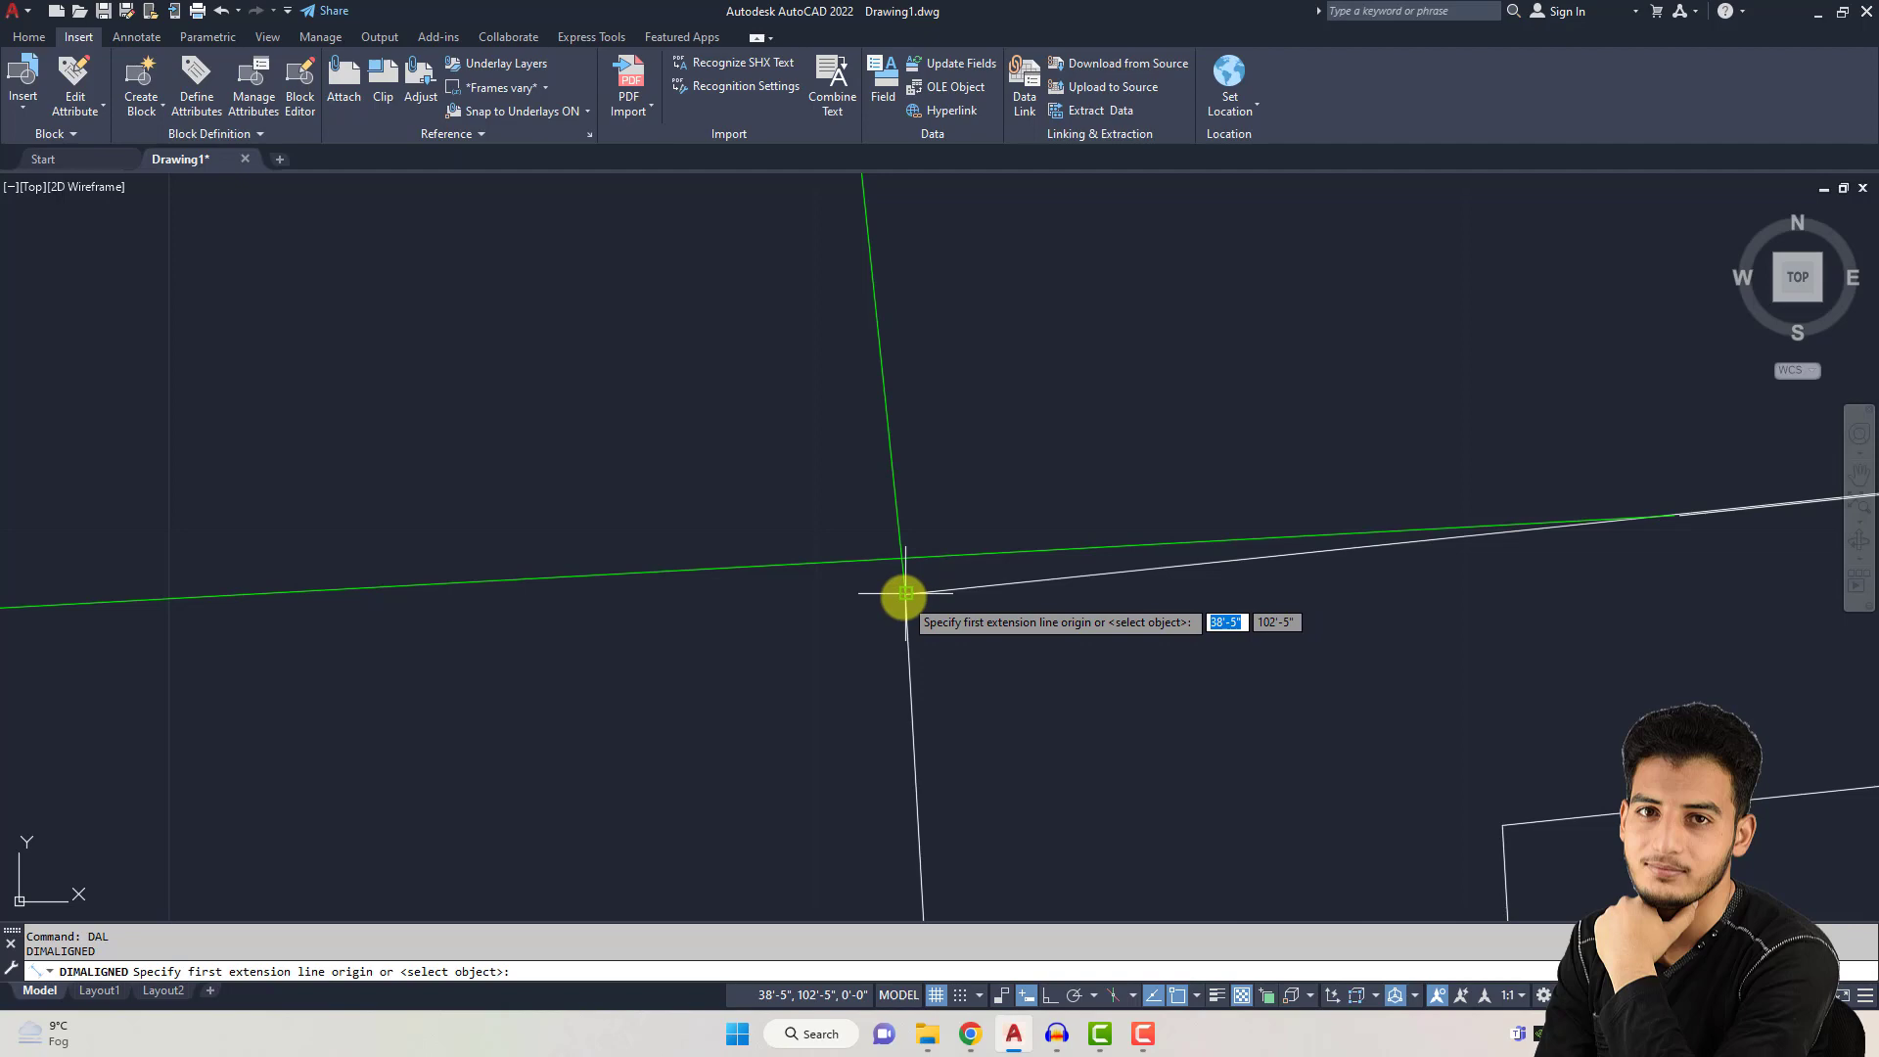
Step: Place a 39'-4" aligned dimension along the slanted top wall from its left corner
{"action": "left_click", "coordinate": [904, 597]}
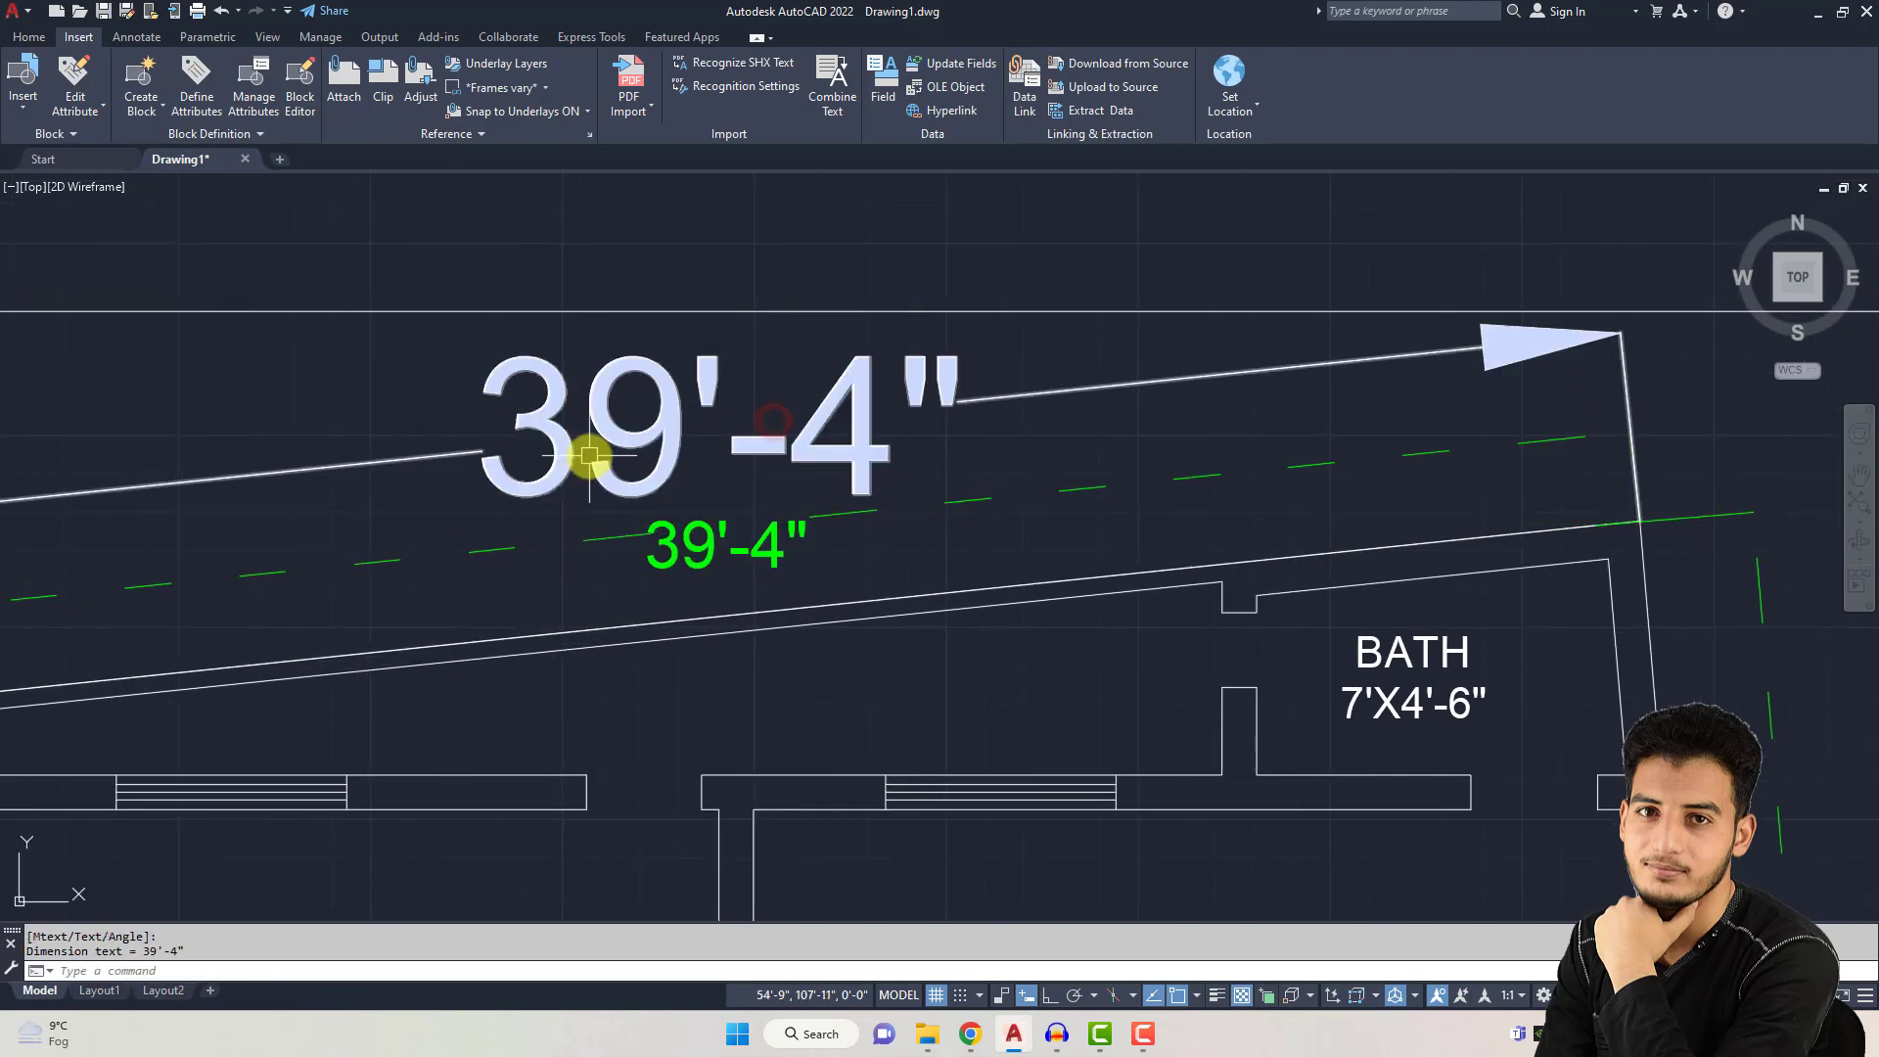
{"action": "scroll", "scroll_direction": "down", "scroll_amount": 3}
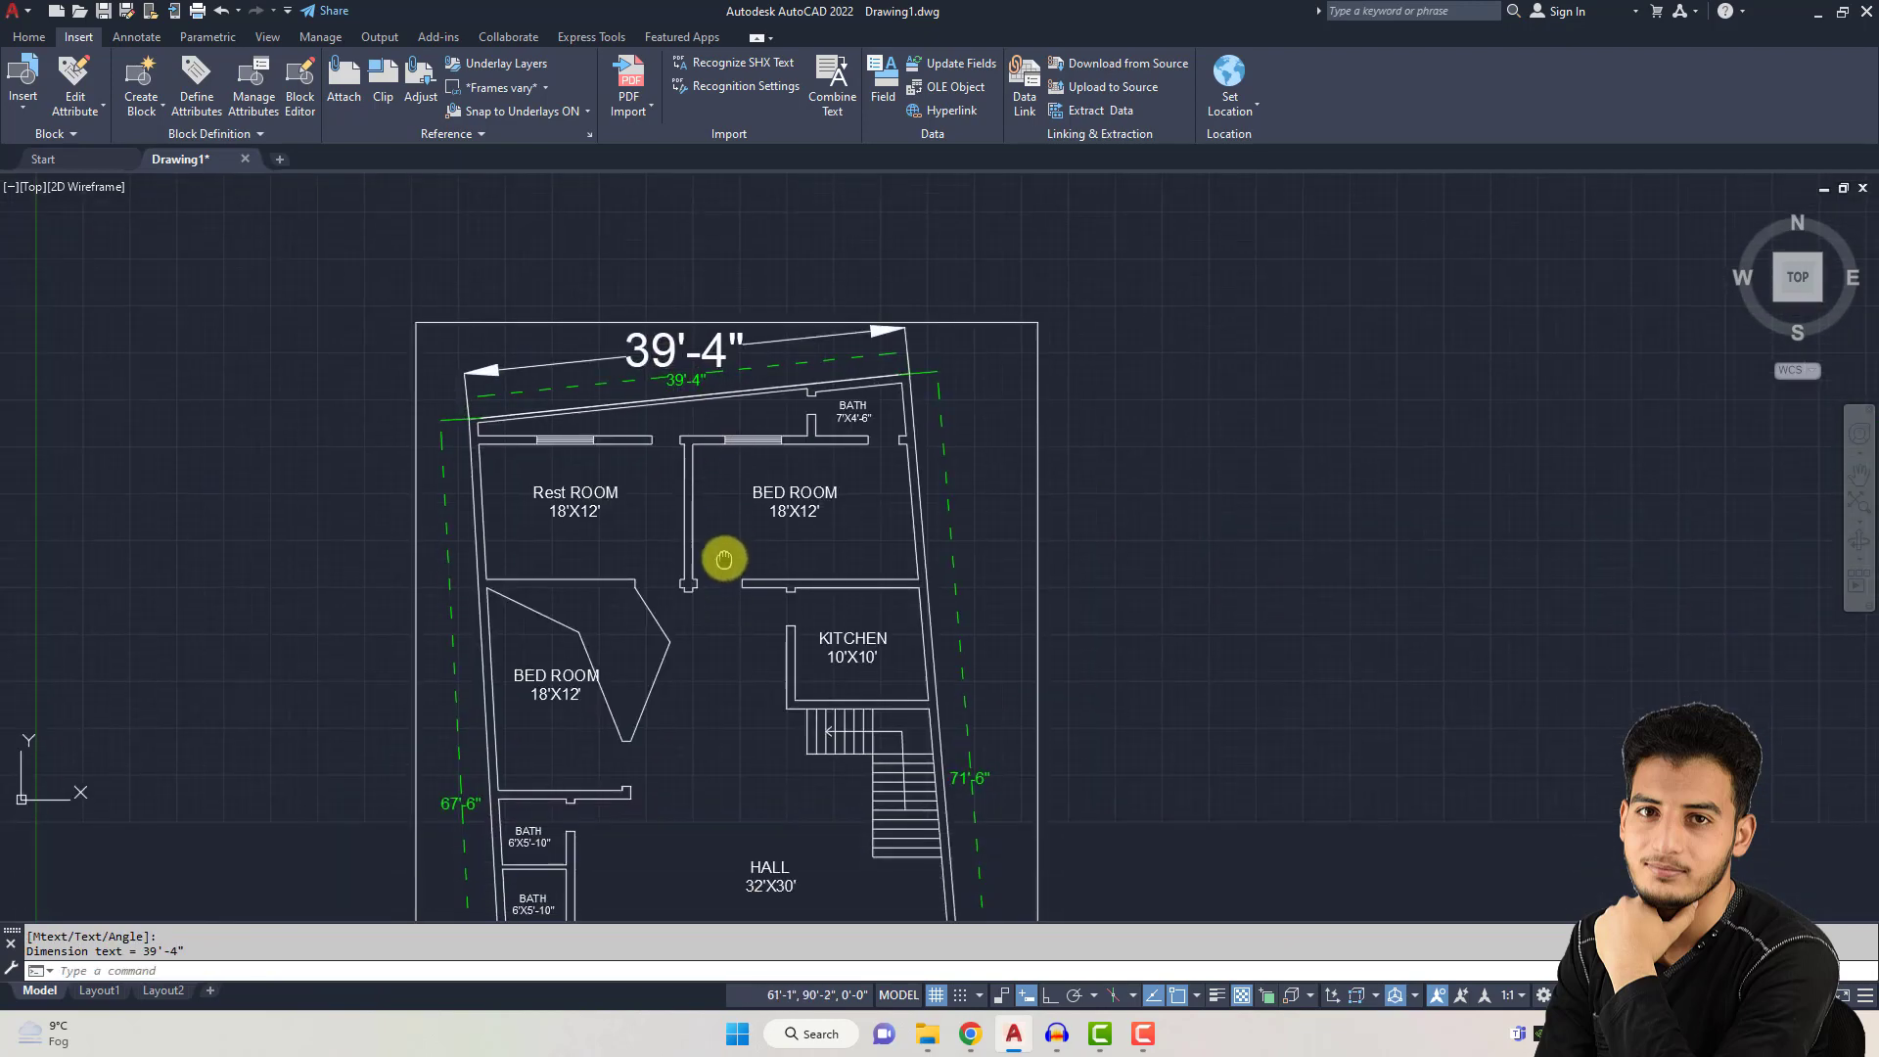